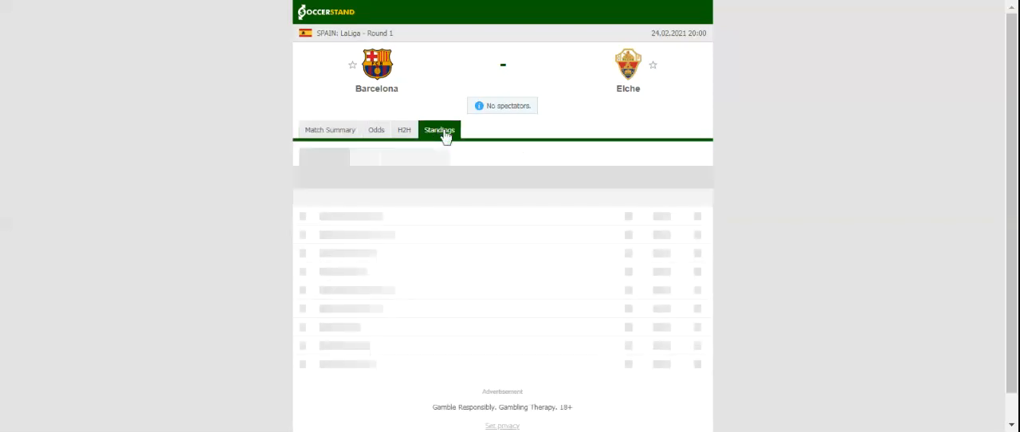
- Show the LaLiga overall standings for Barcelona vs Elche, Barcelona sitting fourth
left_click(440, 130)
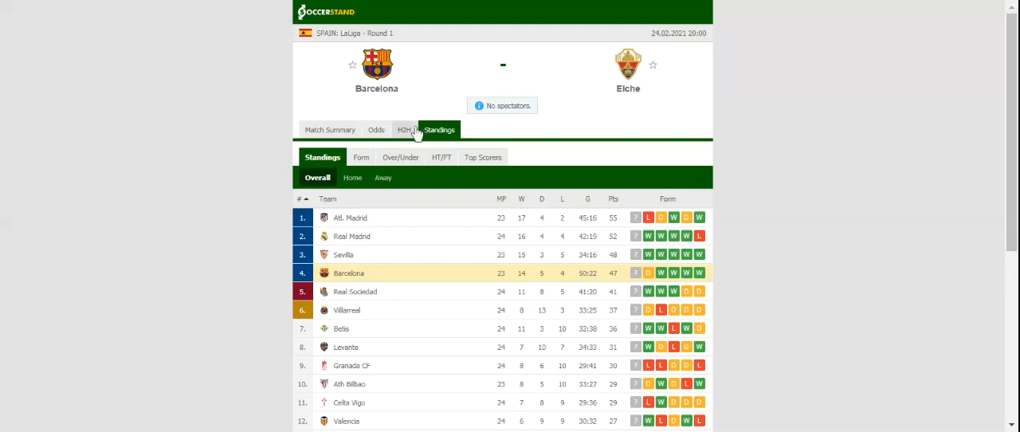
- Review the head-to-head results, then display the bookmakers' 1X2 odds for the match
left_click(405, 129)
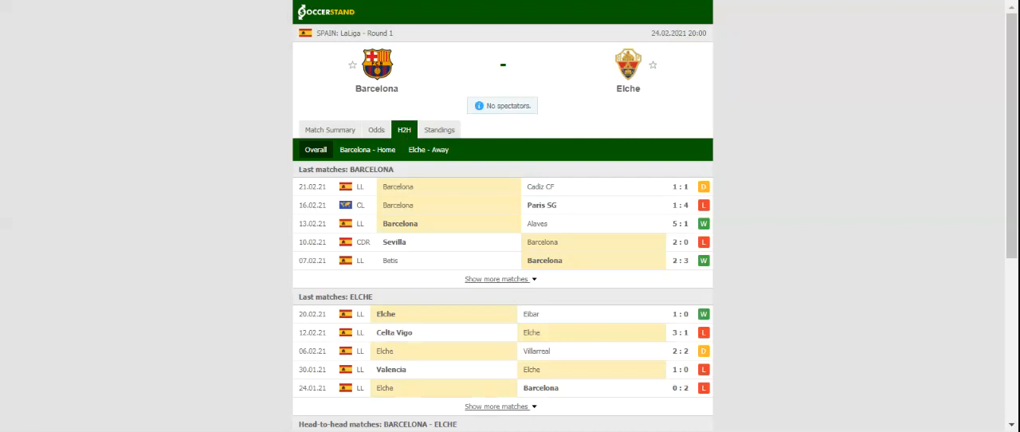
mouse_move(376, 129)
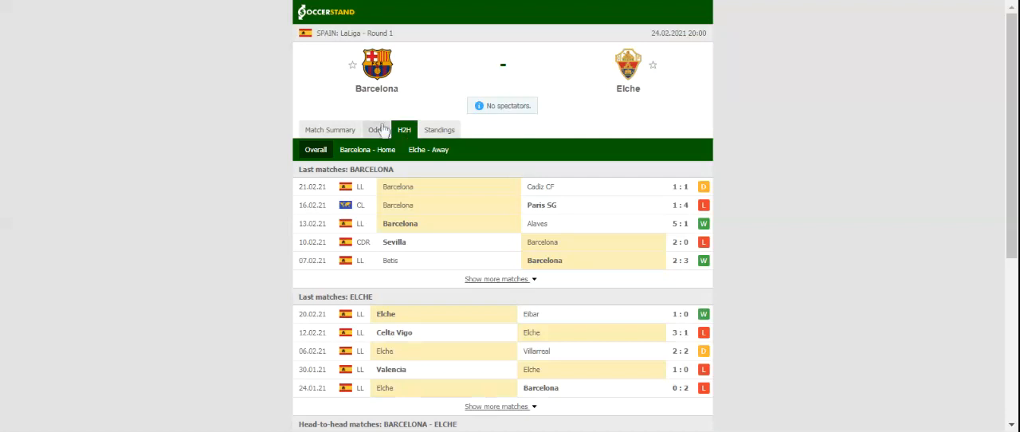
left_click(376, 129)
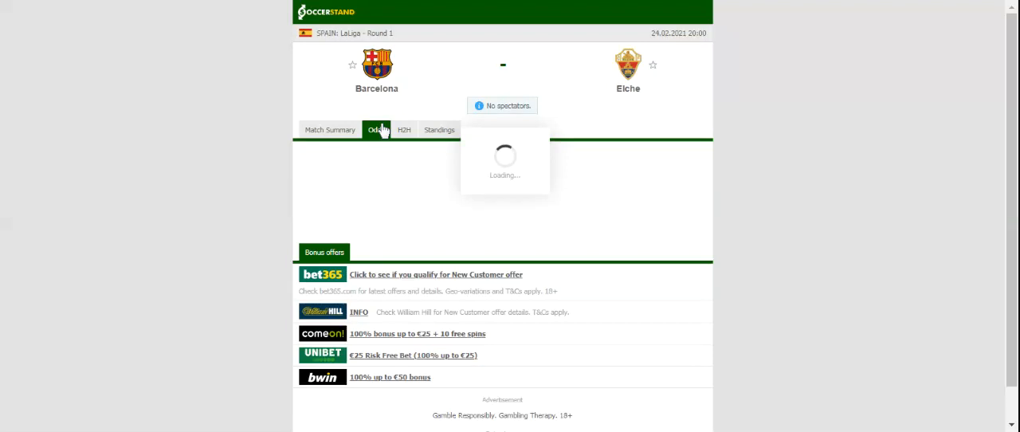
left_click(376, 129)
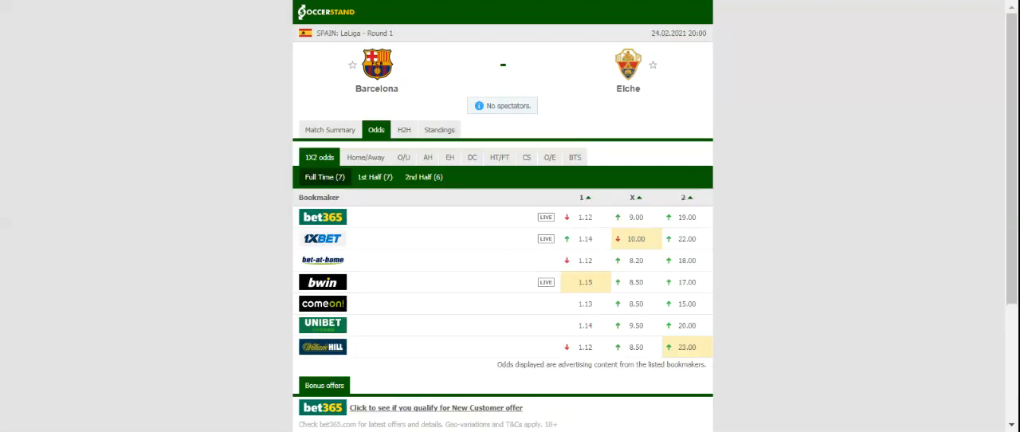